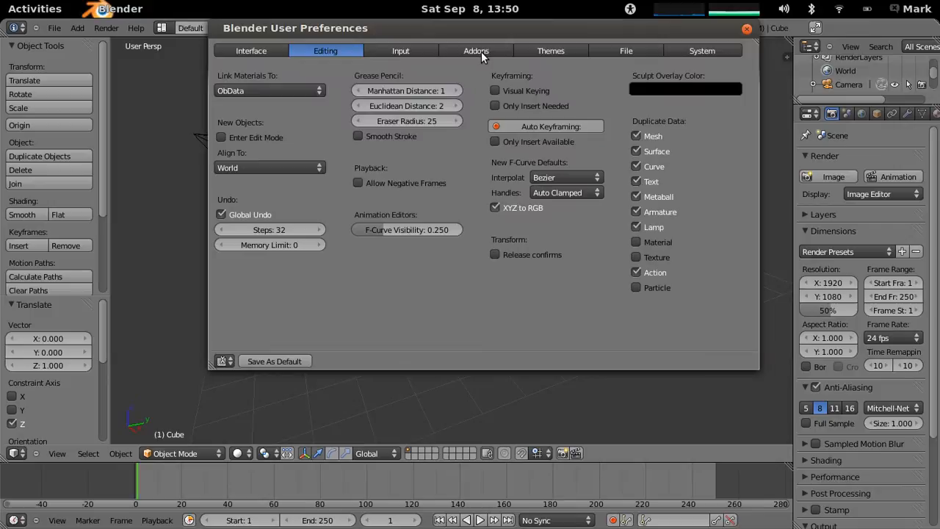
Step: Review the Addons list for ODS Studio and Sun Path, then close User Preferences
click(476, 50)
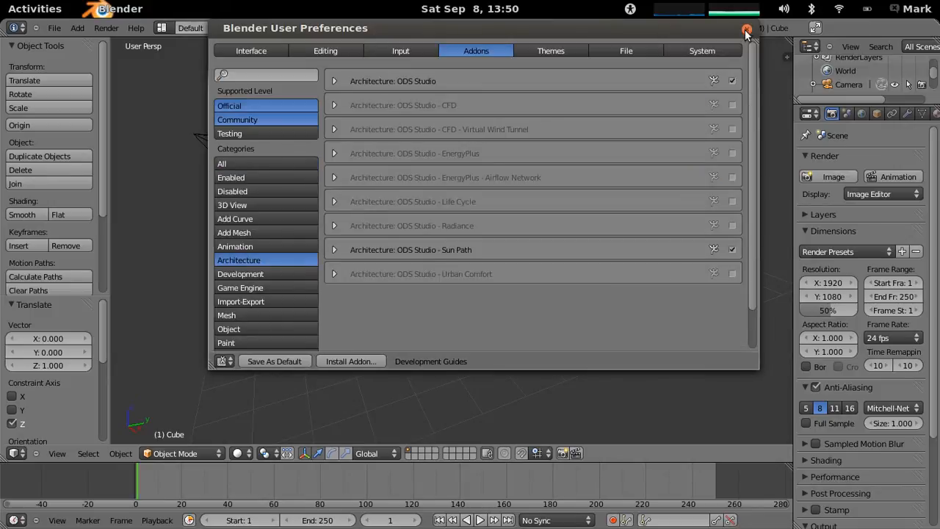
click(746, 26)
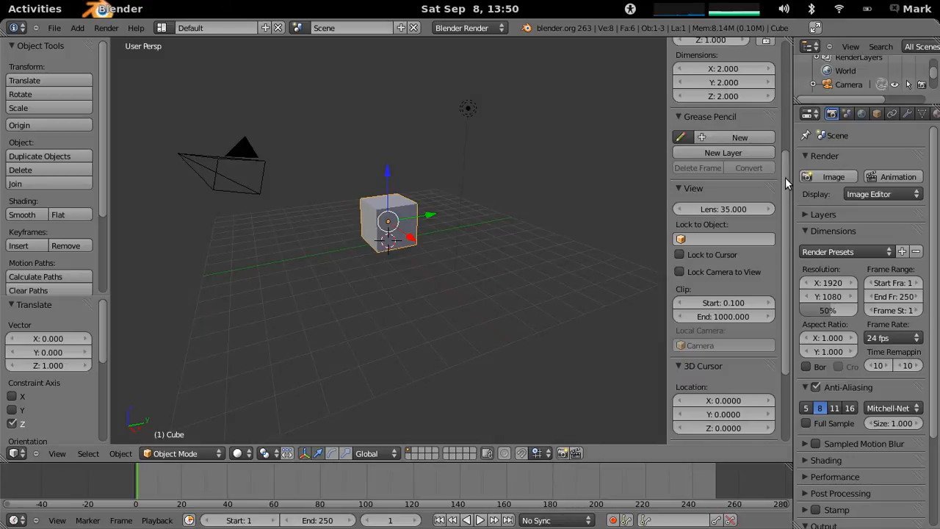
Step: Draw the sun path over the compass disc and add a Sun lamp via Add > Lamp
scroll(down, 3)
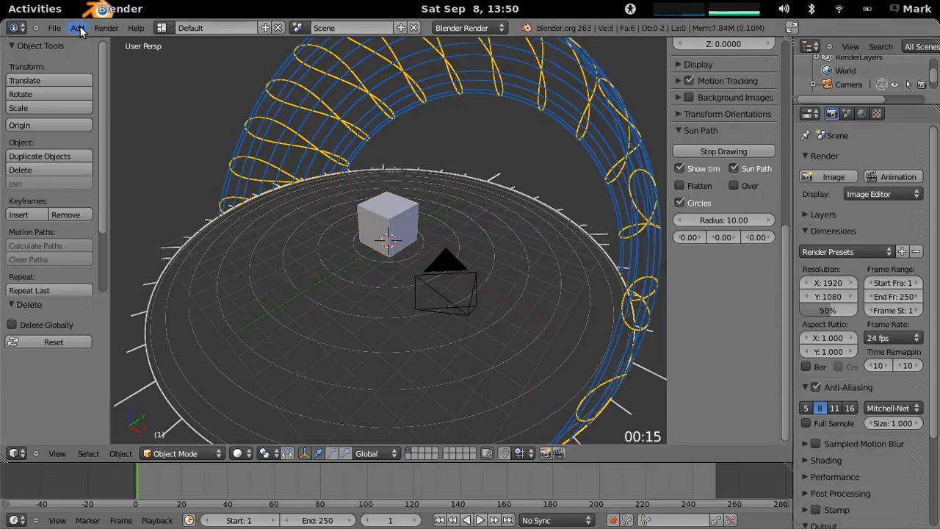
click(76, 26)
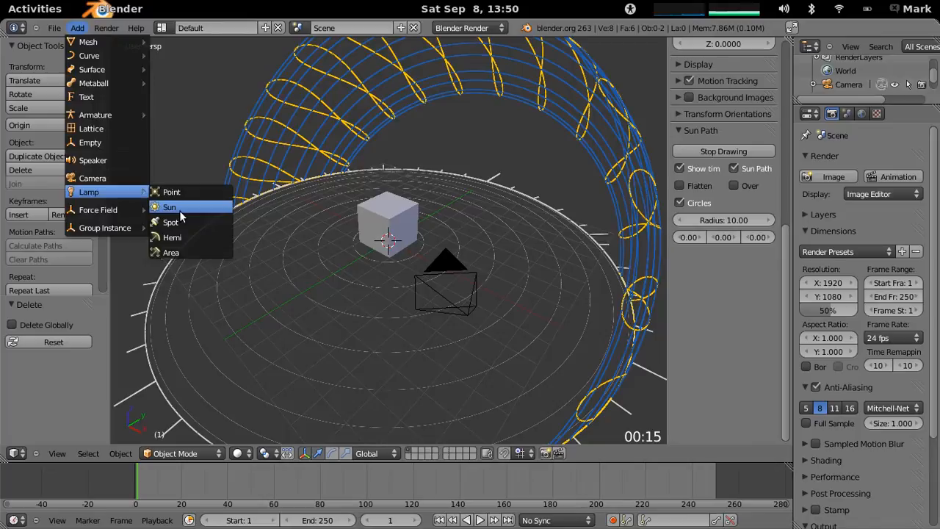
click(171, 206)
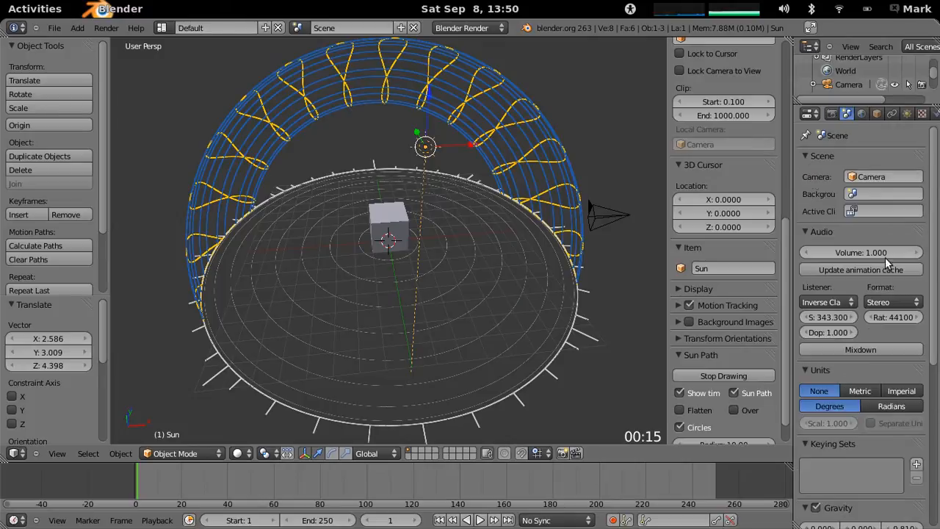
Step: Apply the ODS Studio solar path to the Sun lamp with Month set to 4
scroll(down, 3)
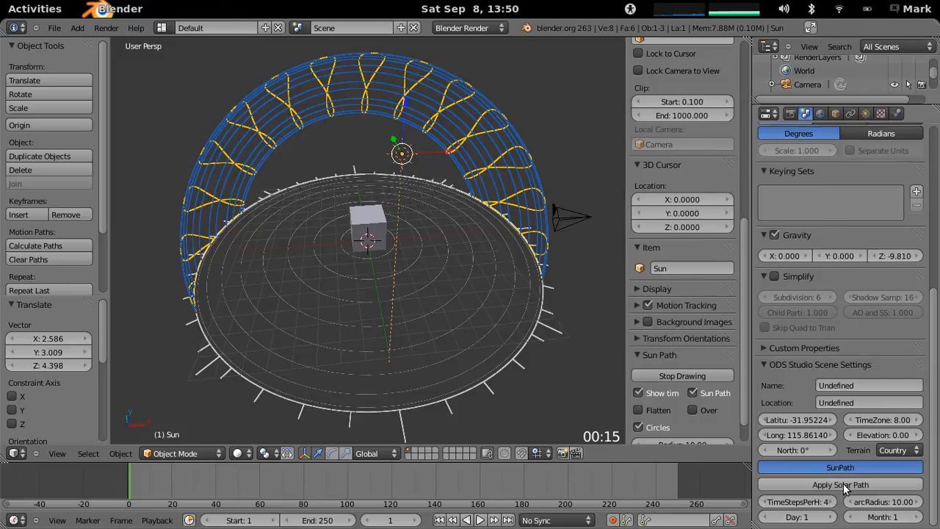
mouse_move(846, 484)
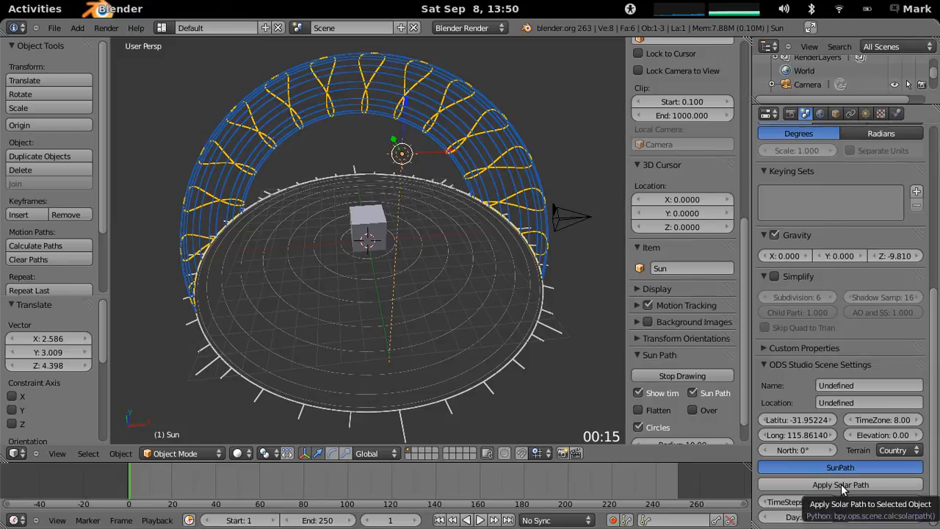
click(846, 485)
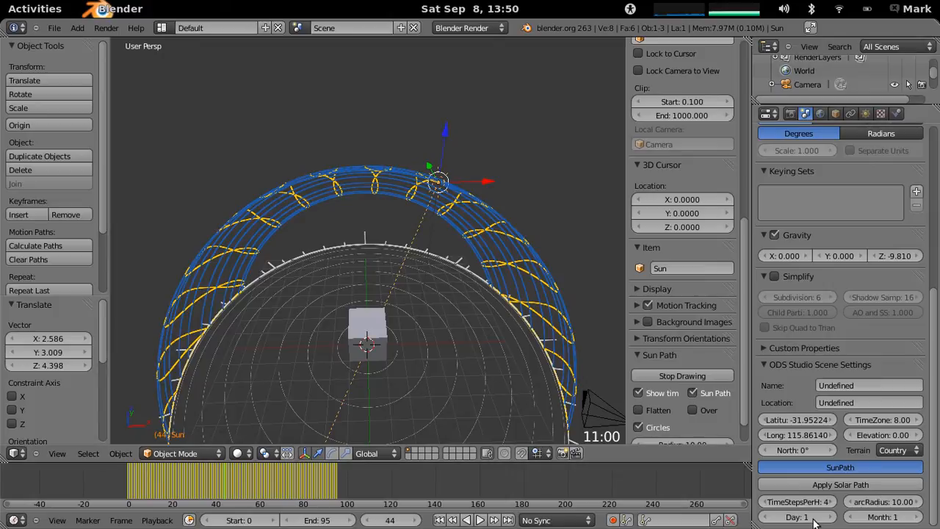
mouse_move(819, 521)
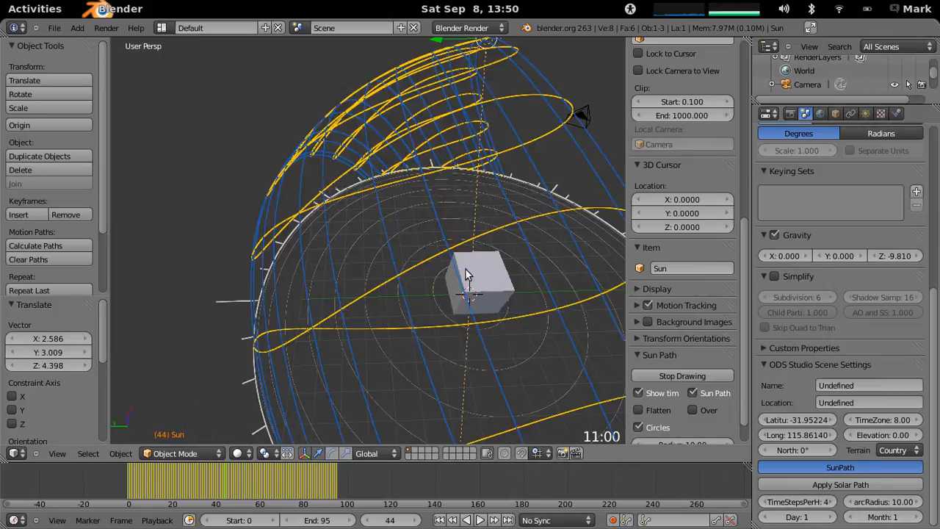
drag(470, 271, 389, 293)
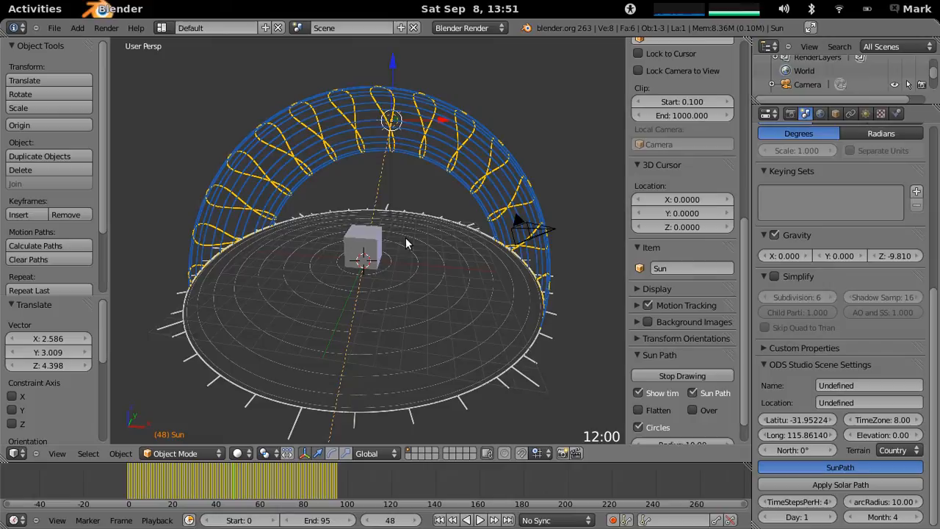
Step: Add a scaled-up ground plane under the cube and bring up the Sun lamp data settings
click(364, 249)
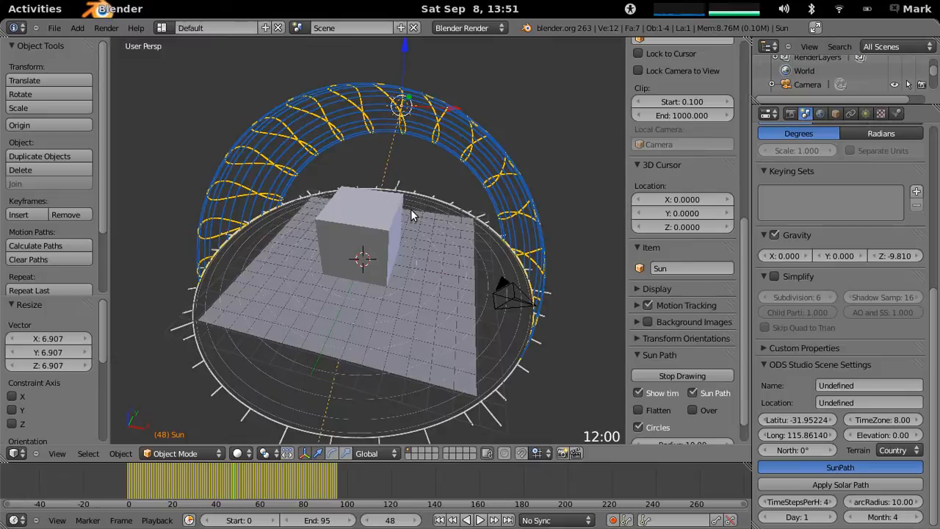
click(866, 114)
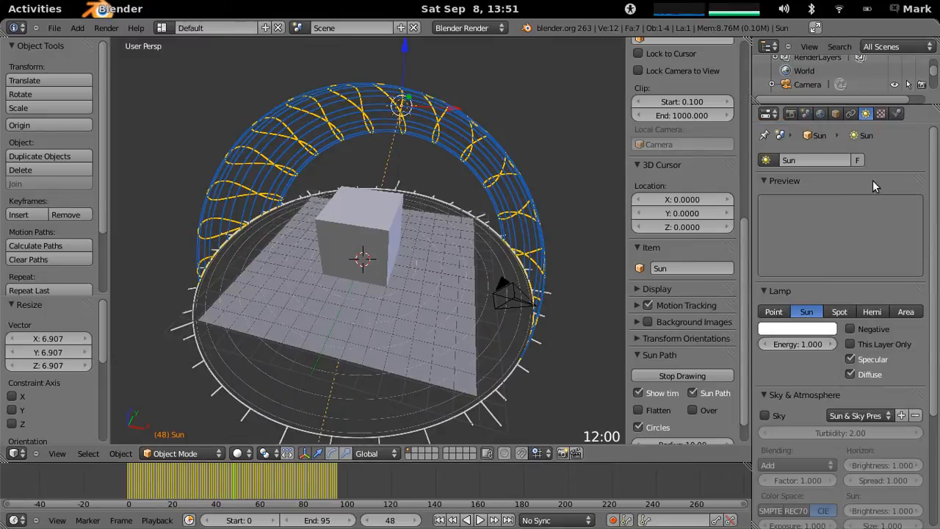
Step: Enable Ray Shadow in the Sun lamp's Shadow panel
scroll(down, 3)
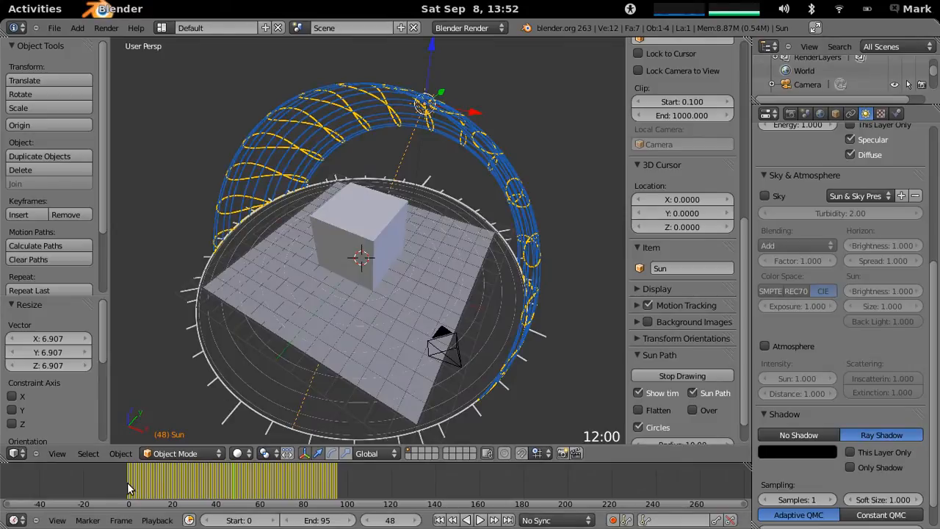
mouse_move(257, 423)
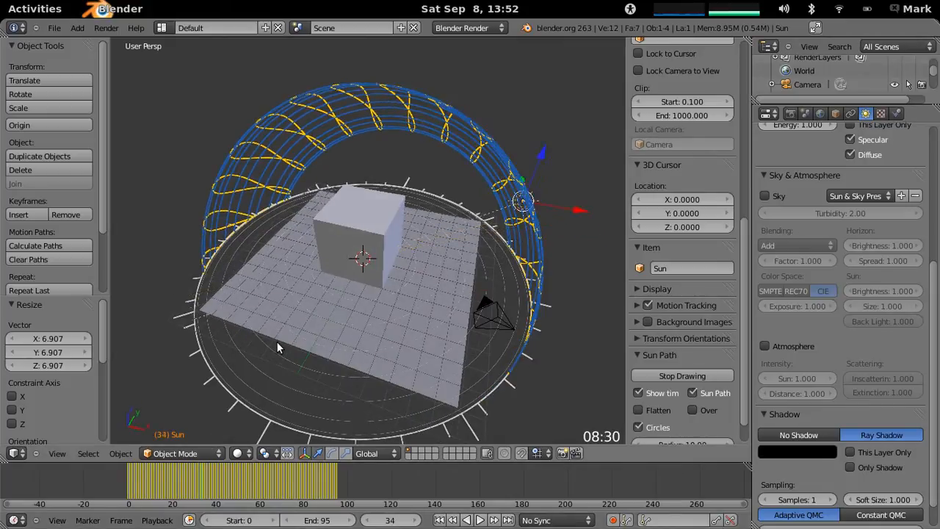
Step: Switch to camera view and set the render frame range to 32–46
click(479, 520)
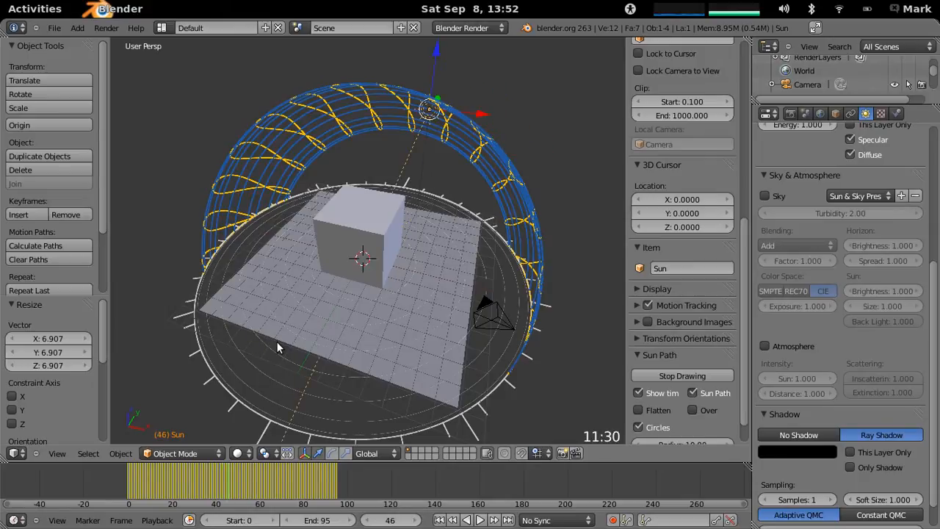
click(790, 113)
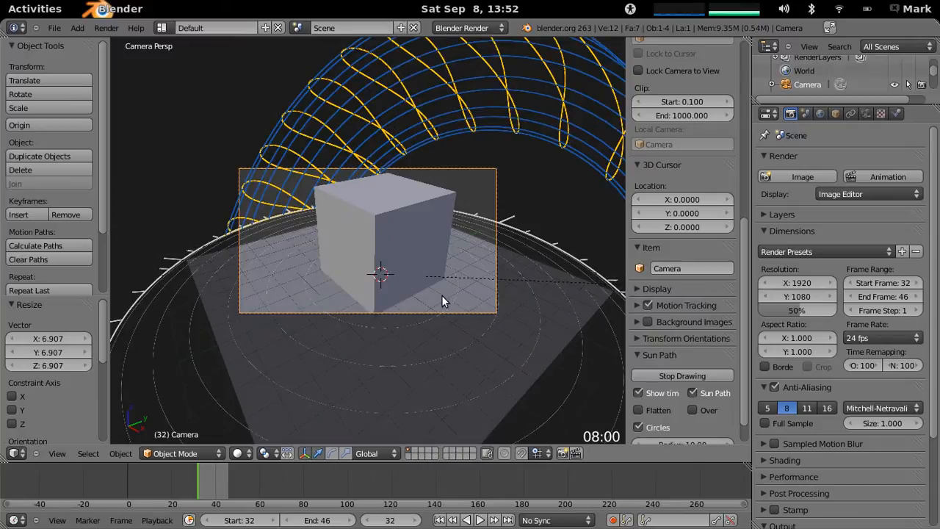
mouse_move(446, 255)
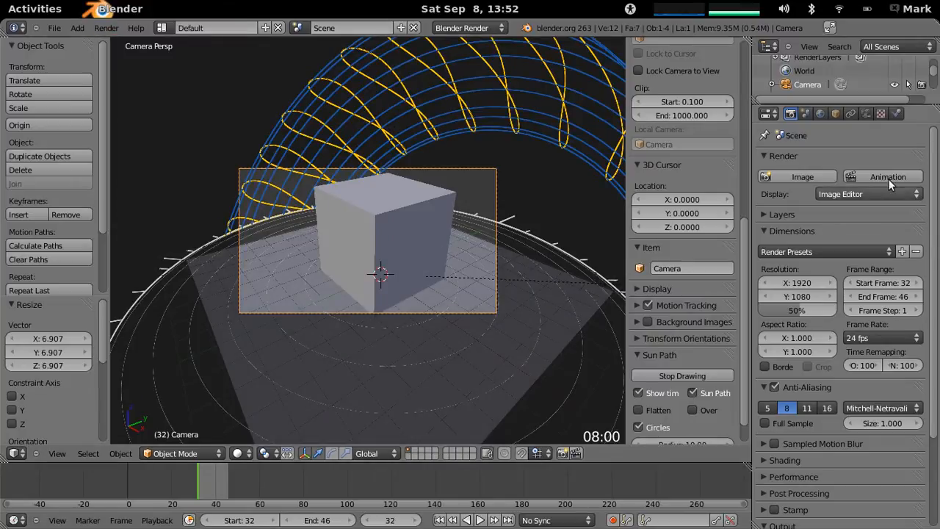
mouse_move(884, 176)
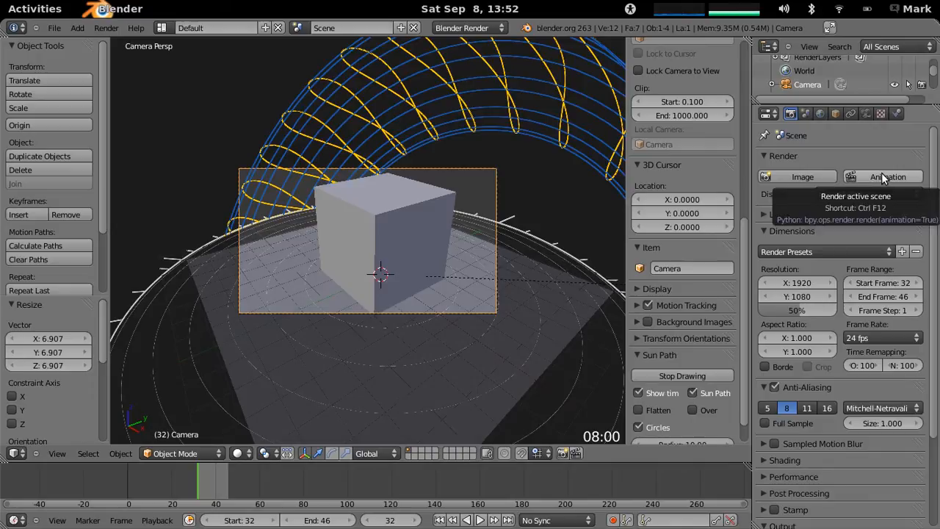
Step: Render the shadow animation up to frame 46, showing the cube's hard ground shadow
click(884, 176)
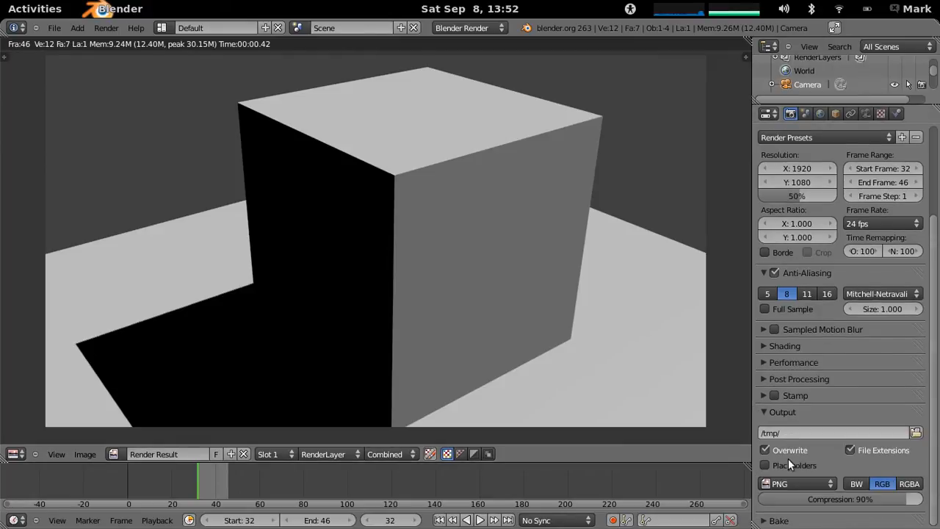
Step: Keep PNG output and set the render folder to Desktop/New Folder, returning to the 3D scene
click(795, 483)
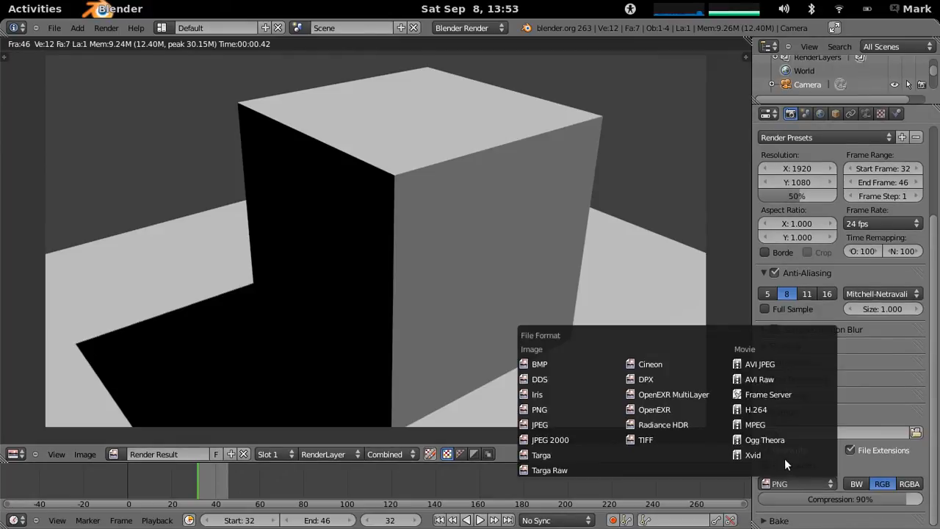
mouse_move(573, 390)
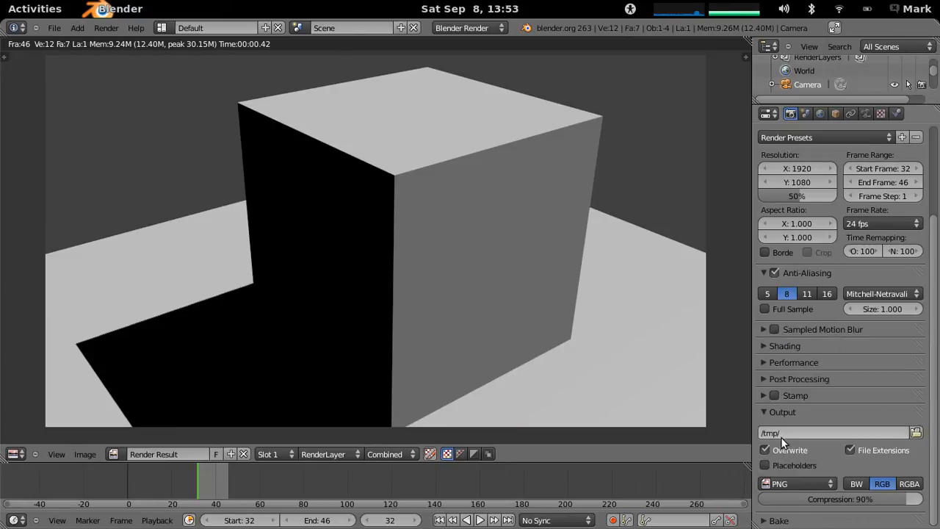
click(915, 429)
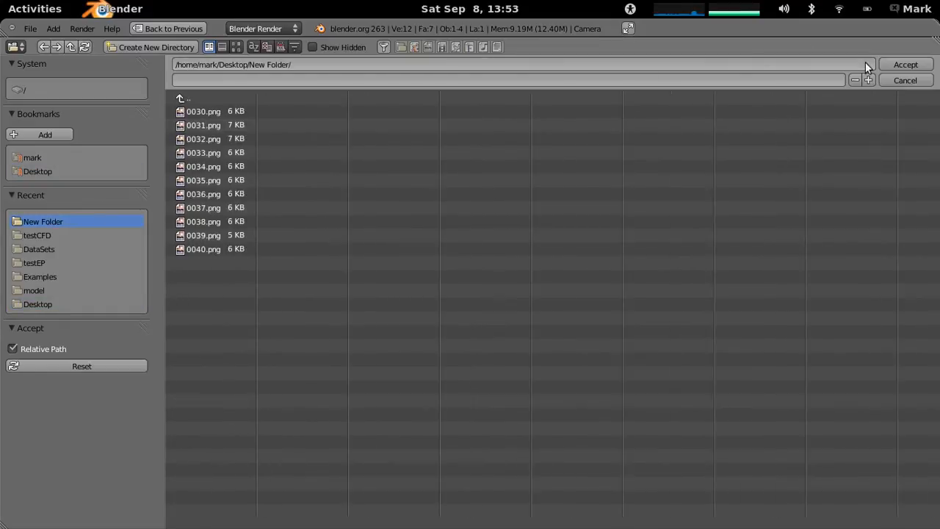
click(904, 64)
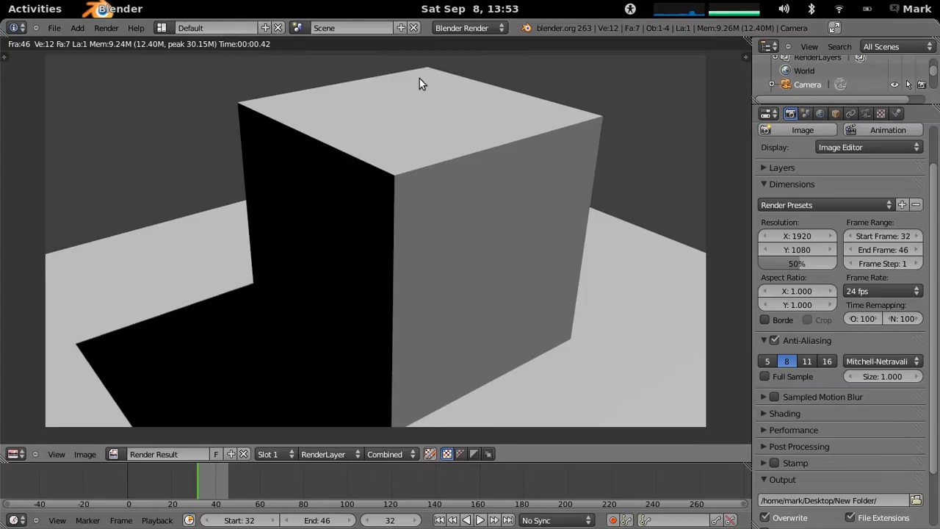
click(105, 26)
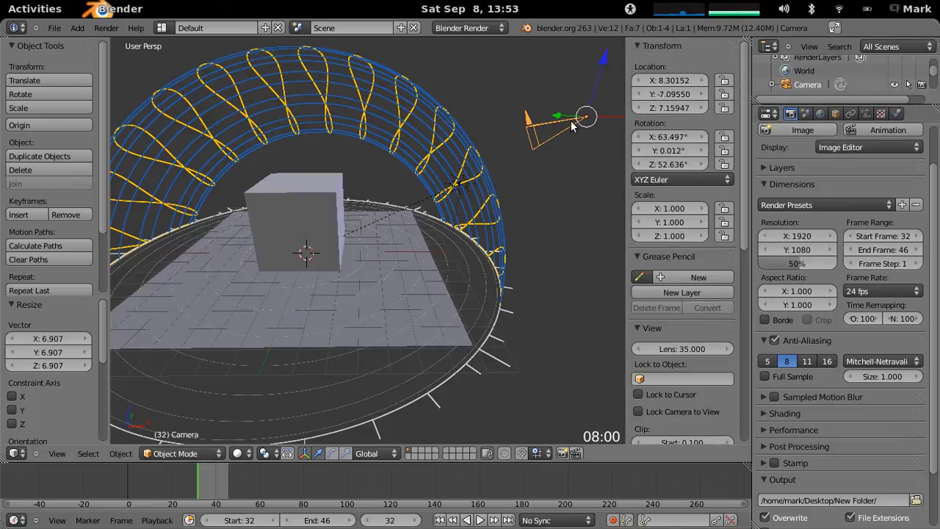
mouse_move(418, 208)
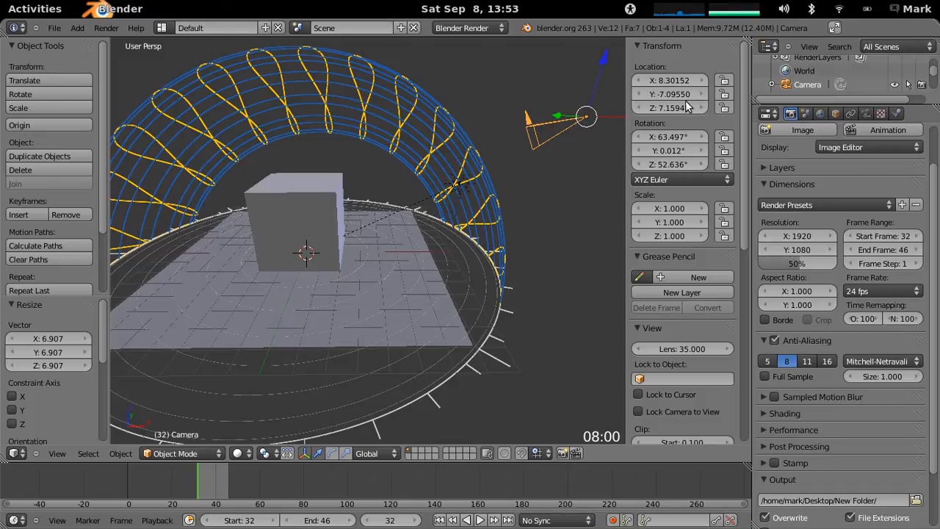
Step: Clear the camera's location and rotation to zero with Alt+G and Alt+R
click(675, 80)
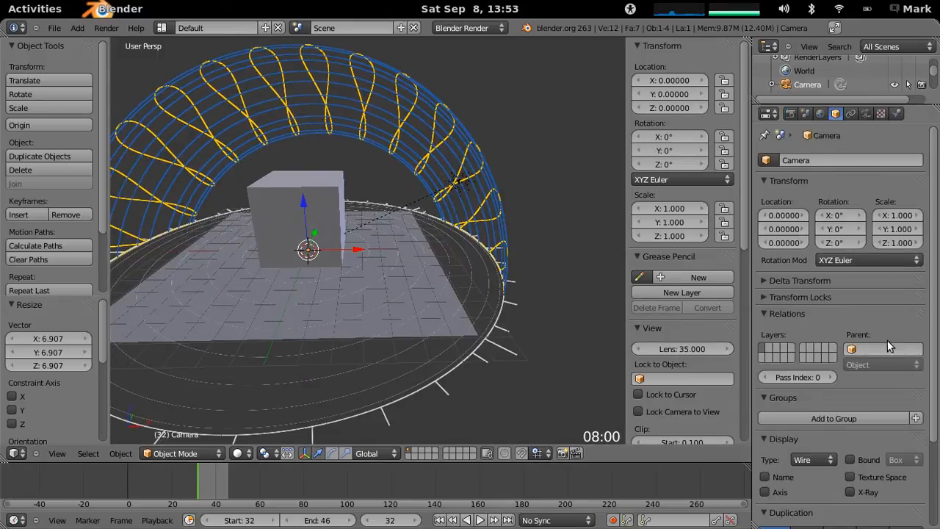
mouse_move(869, 349)
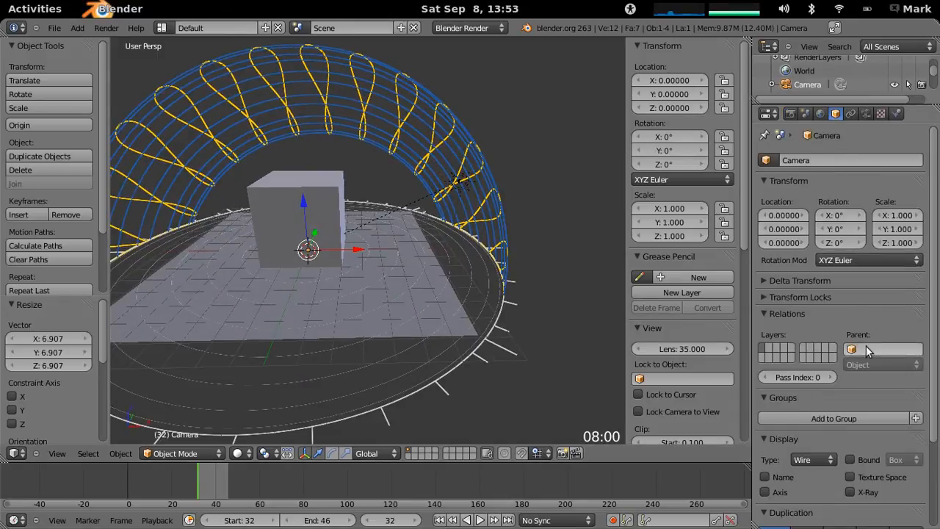
Step: Set Sun as the camera's parent in Relations and view the cube through it
click(881, 350)
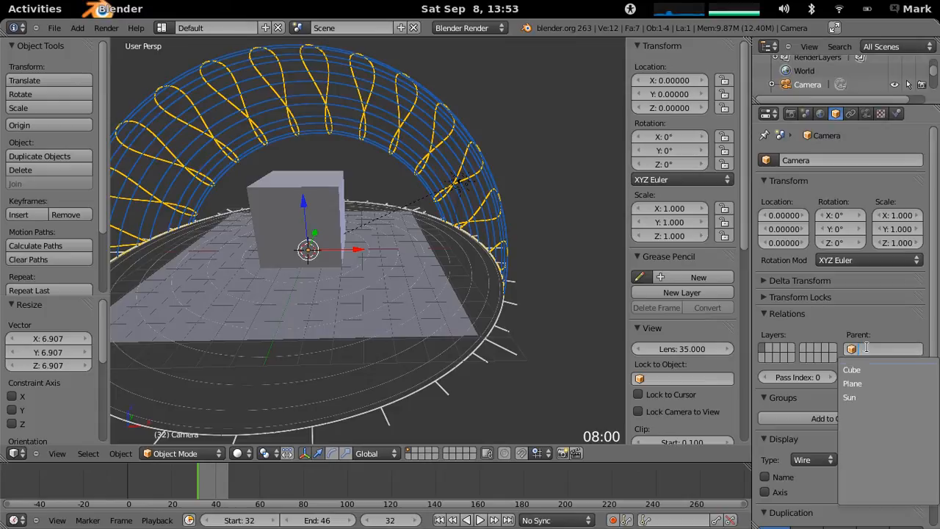
click(849, 396)
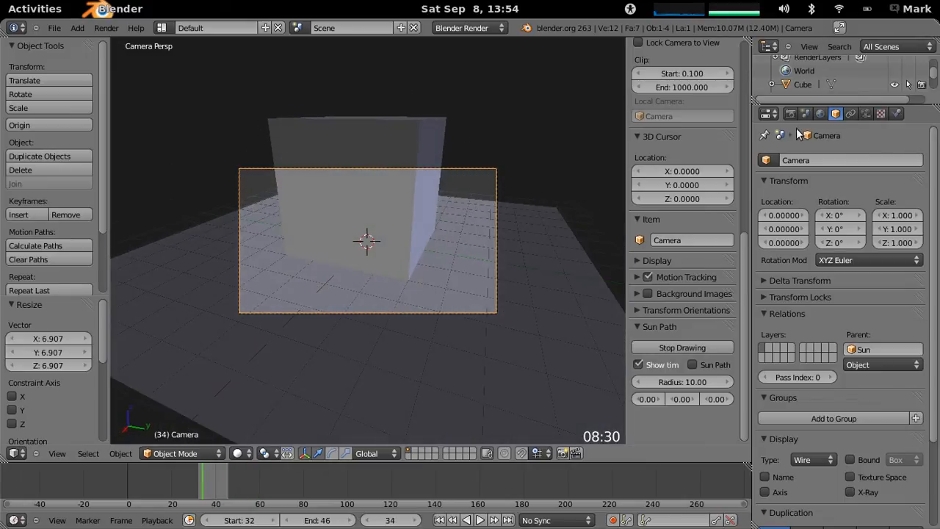
Step: Set the camera lens to Orthographic so it looks straight down onto the cube
click(866, 113)
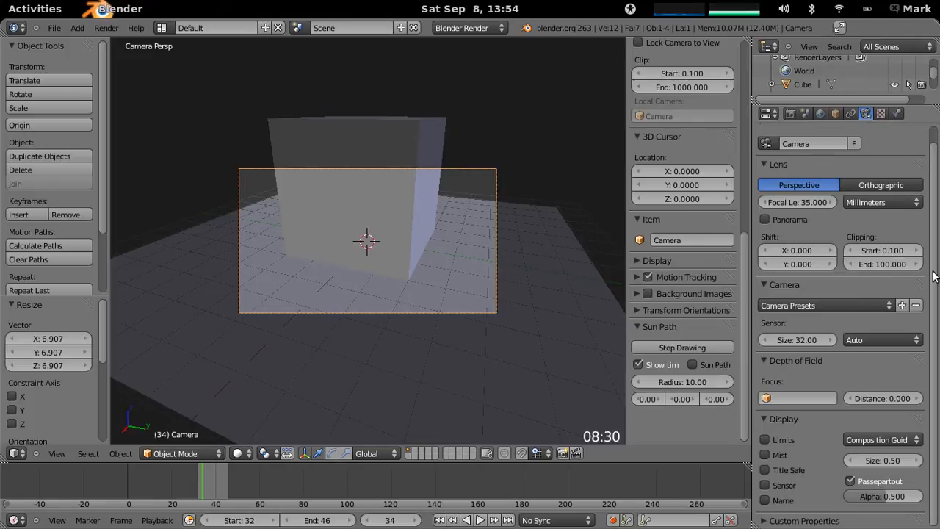
click(881, 190)
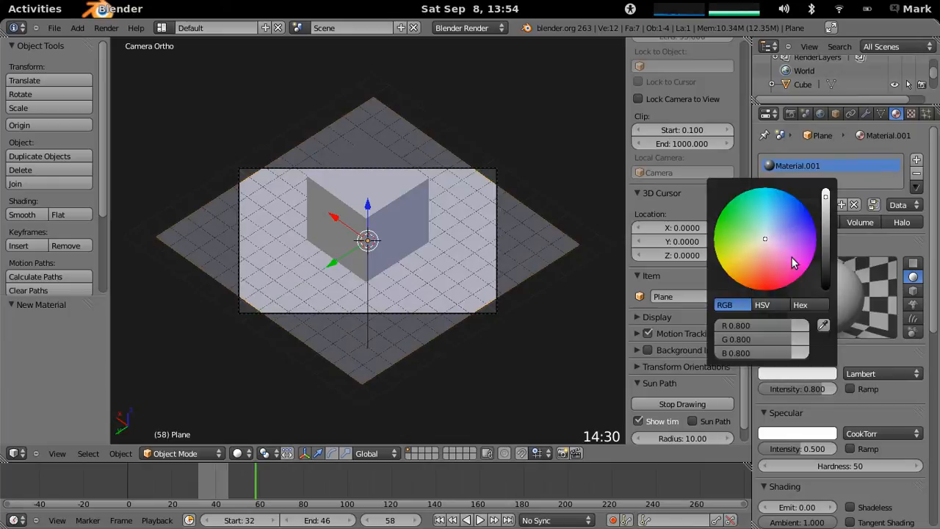
Step: Tint the ground plane's diffuse material a light warm pinkish-brown from the colour wheel
click(756, 252)
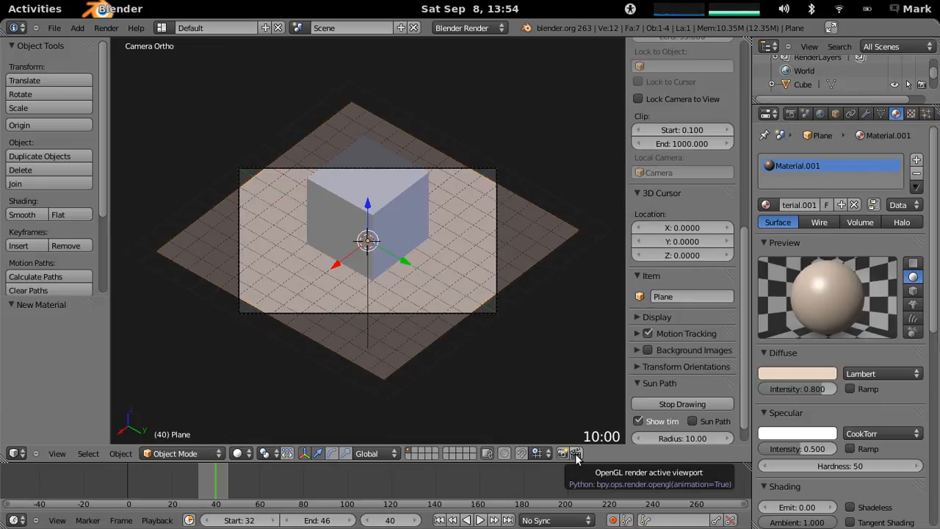
Step: OpenGL-render the animation through the orthographic sun camera, saving PNG frames to New Folder
click(576, 452)
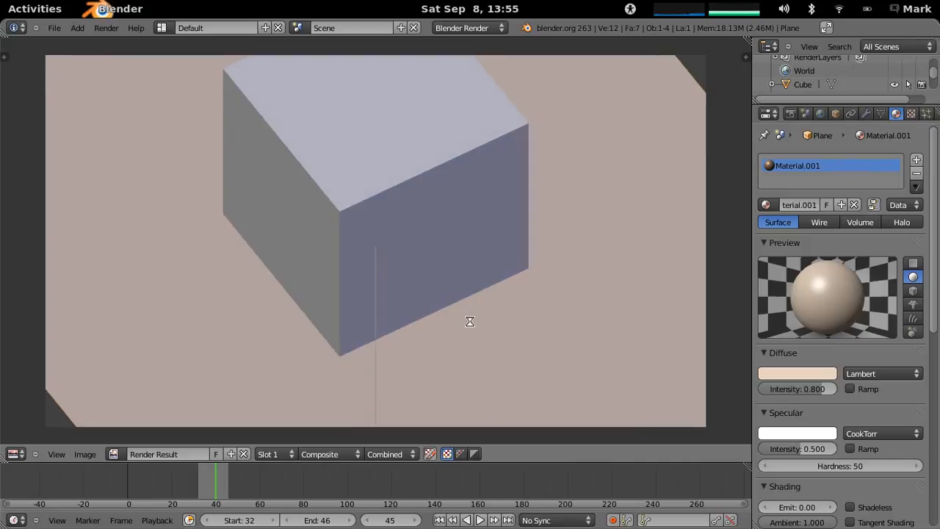
click(486, 520)
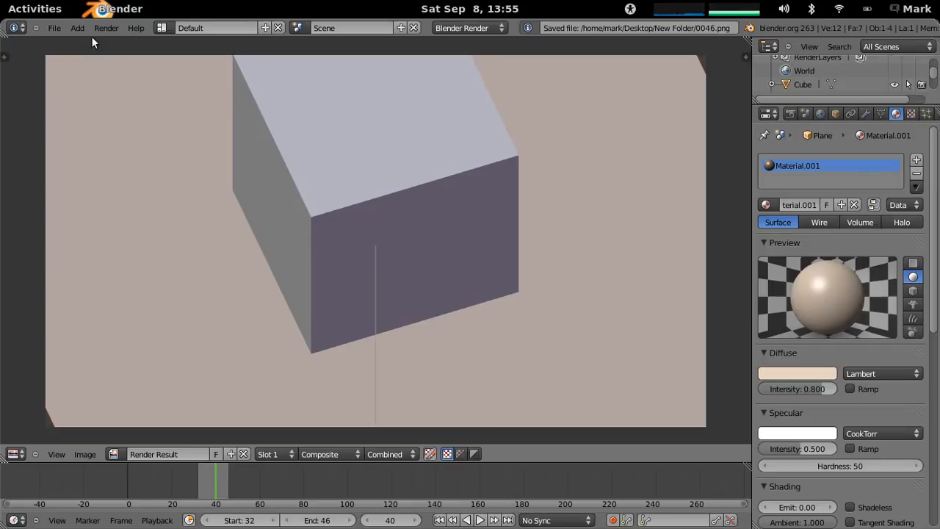
Step: Hide the render view and zoom out to show the cube, plane and camera again
click(105, 28)
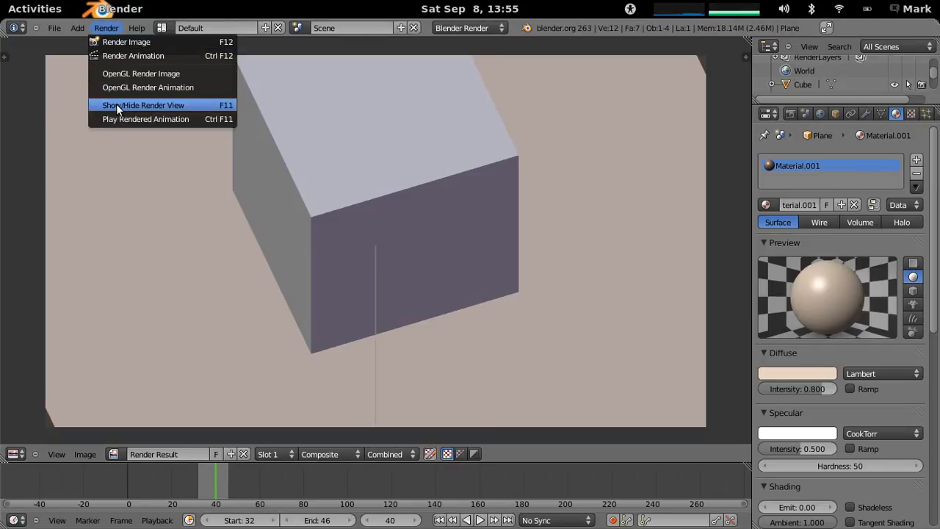
click(142, 104)
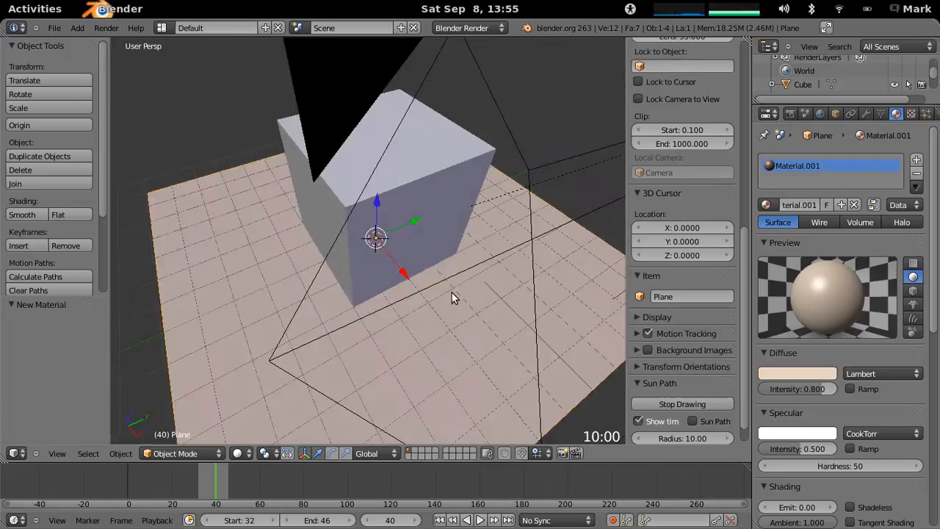
drag(452, 296, 410, 275)
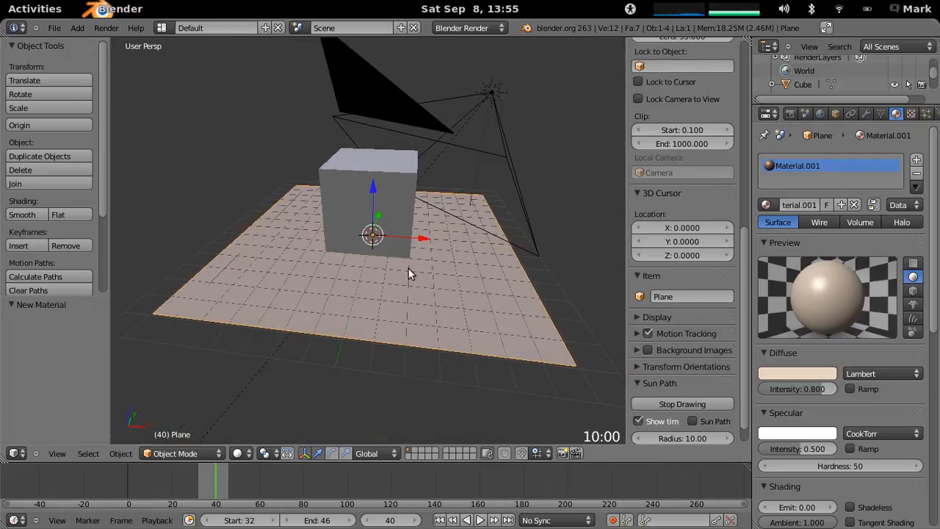